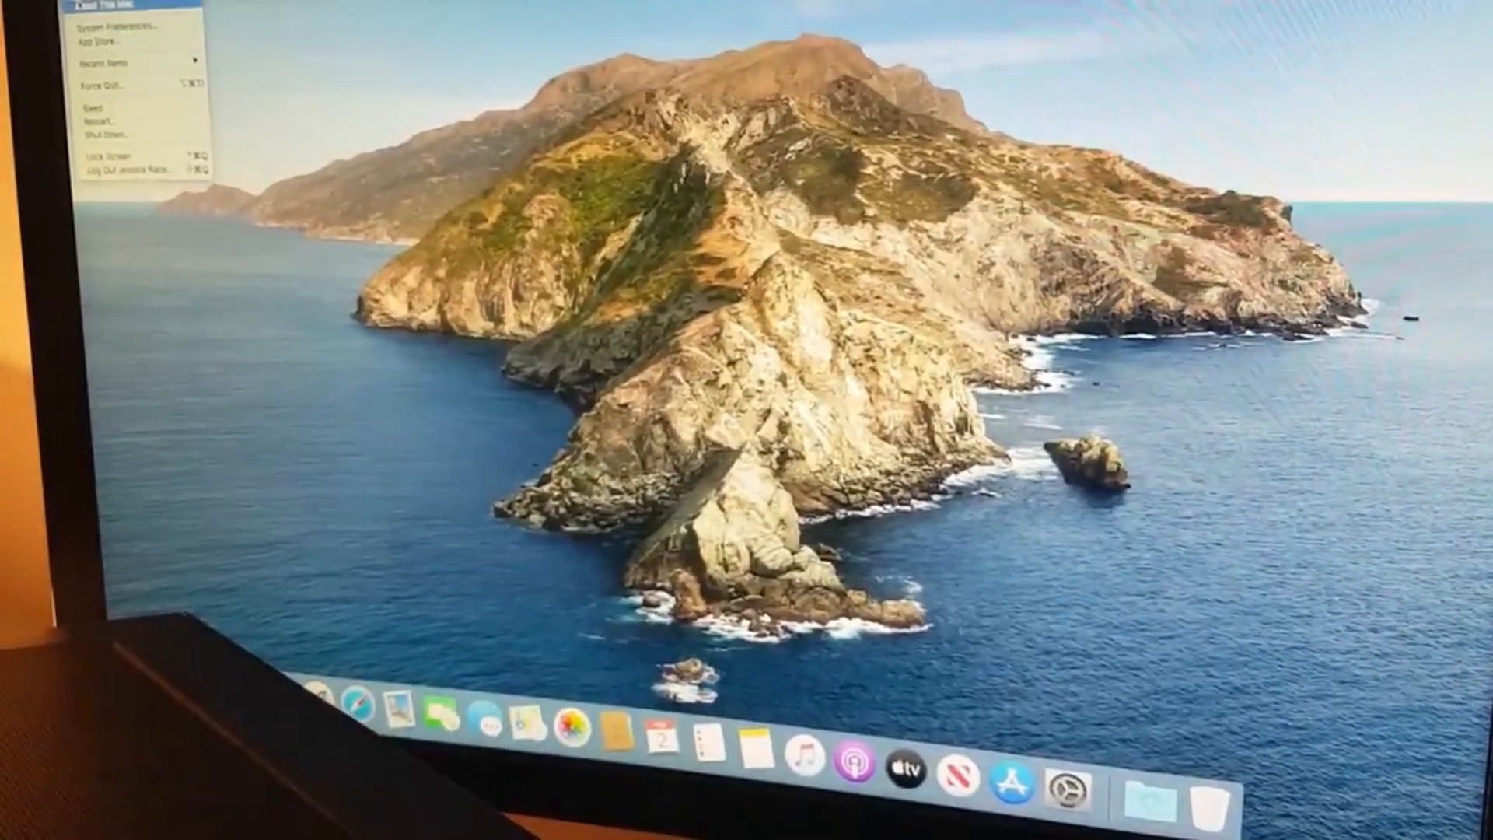
# Dismiss the enlarged laptop photo and scroll to the MacBook Pro Retina 15-inch (Mid 2015) price of £1,249.99
pyautogui.click(109, 7)
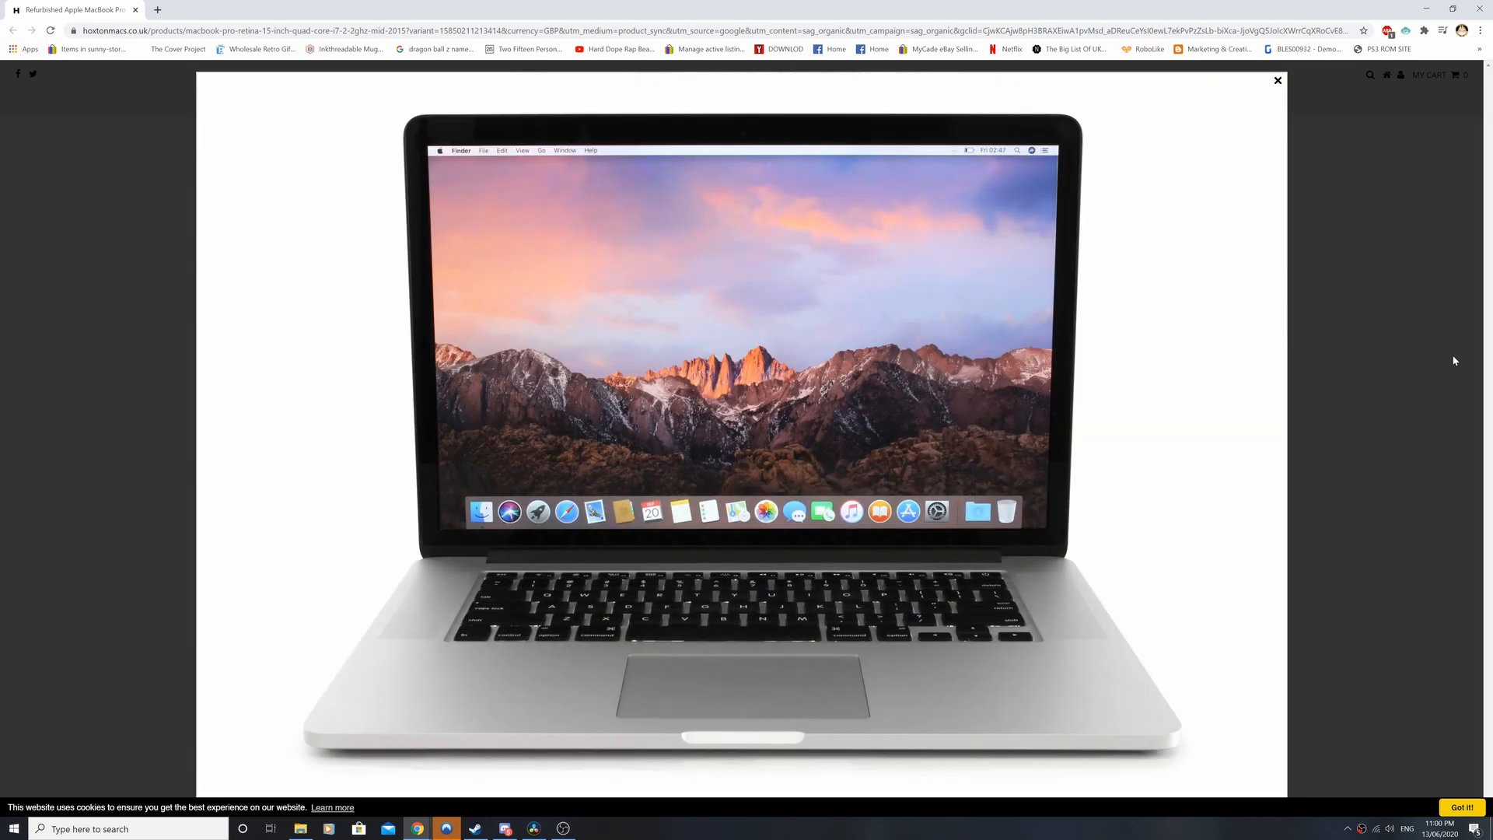
pyautogui.click(1275, 81)
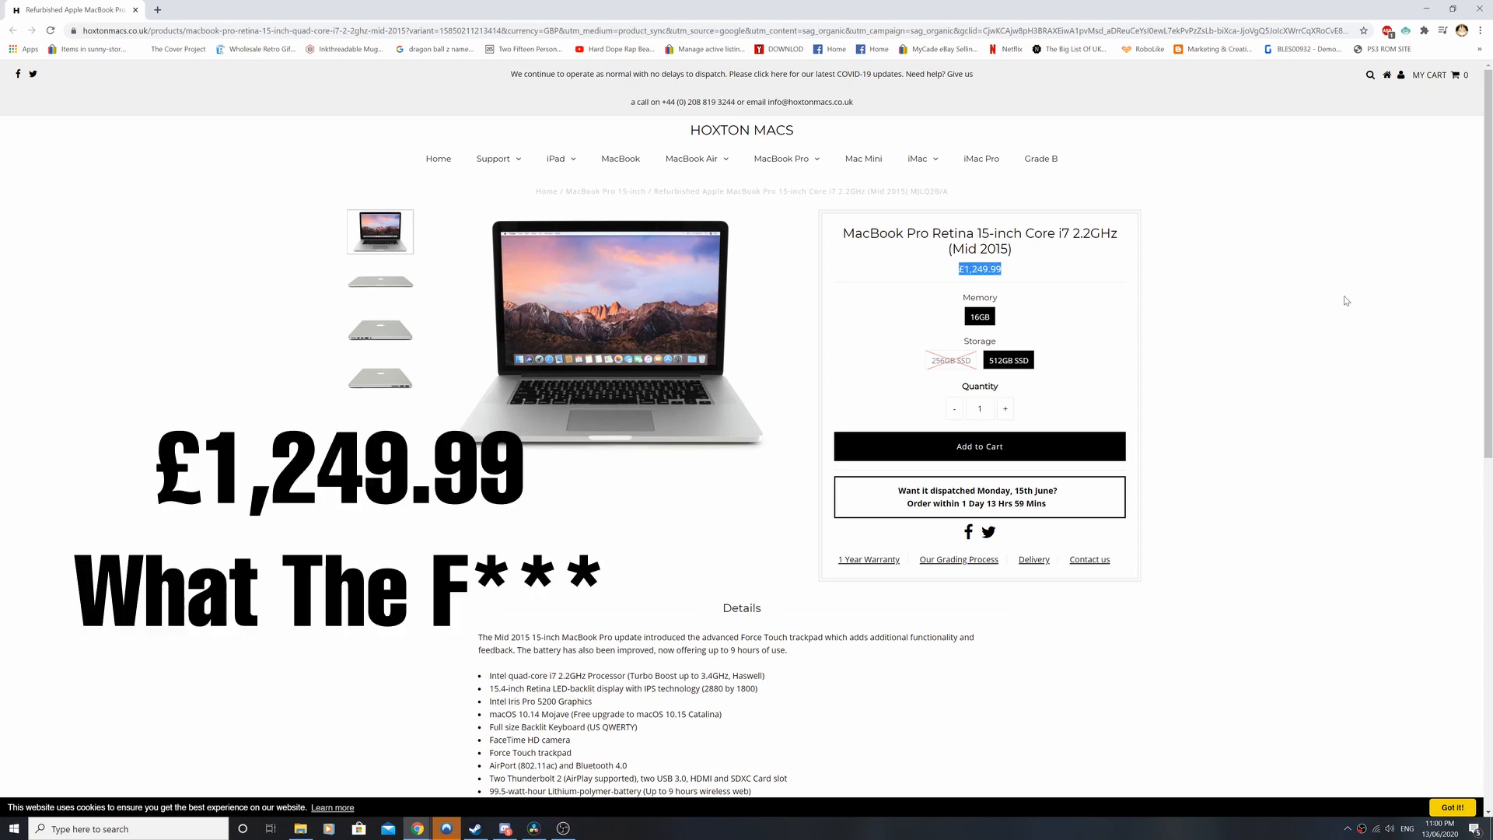
pyautogui.scroll(-3)
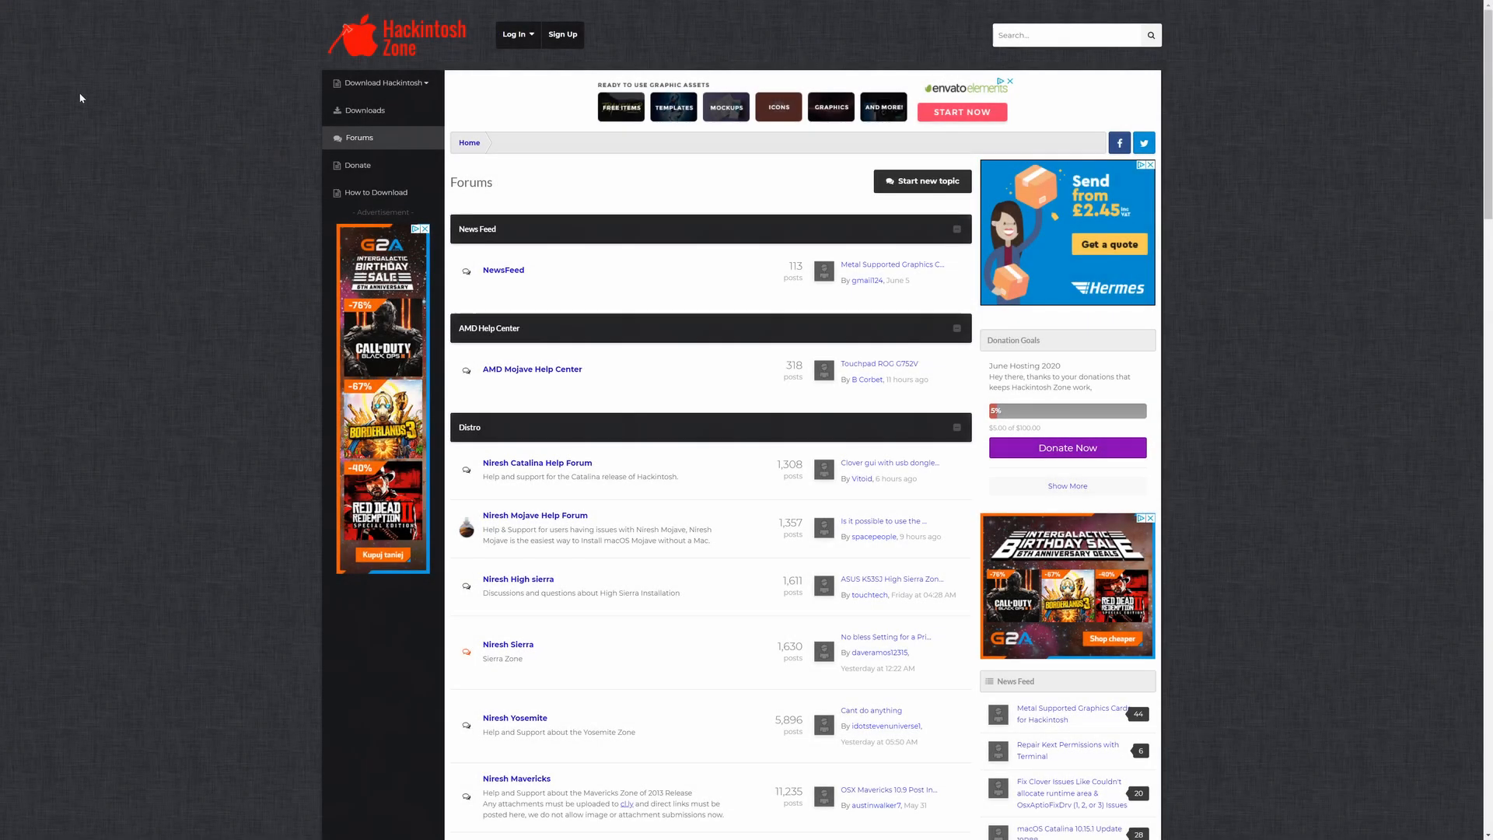
# Scroll down the Forums page toward the Niresh Mojave Help Forum under Distro
pyautogui.scroll(-3)
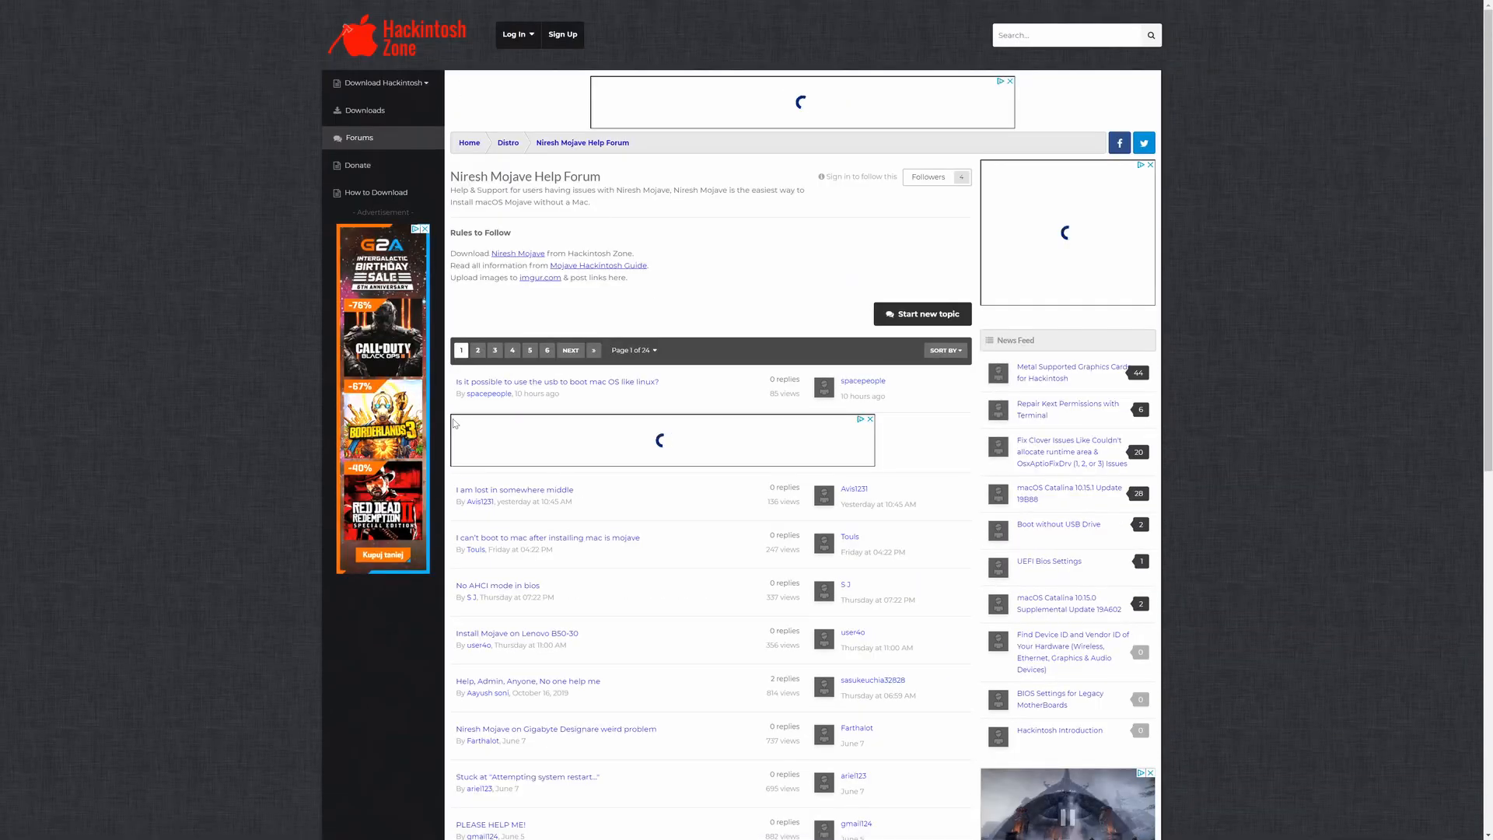
pyautogui.scroll(-3)
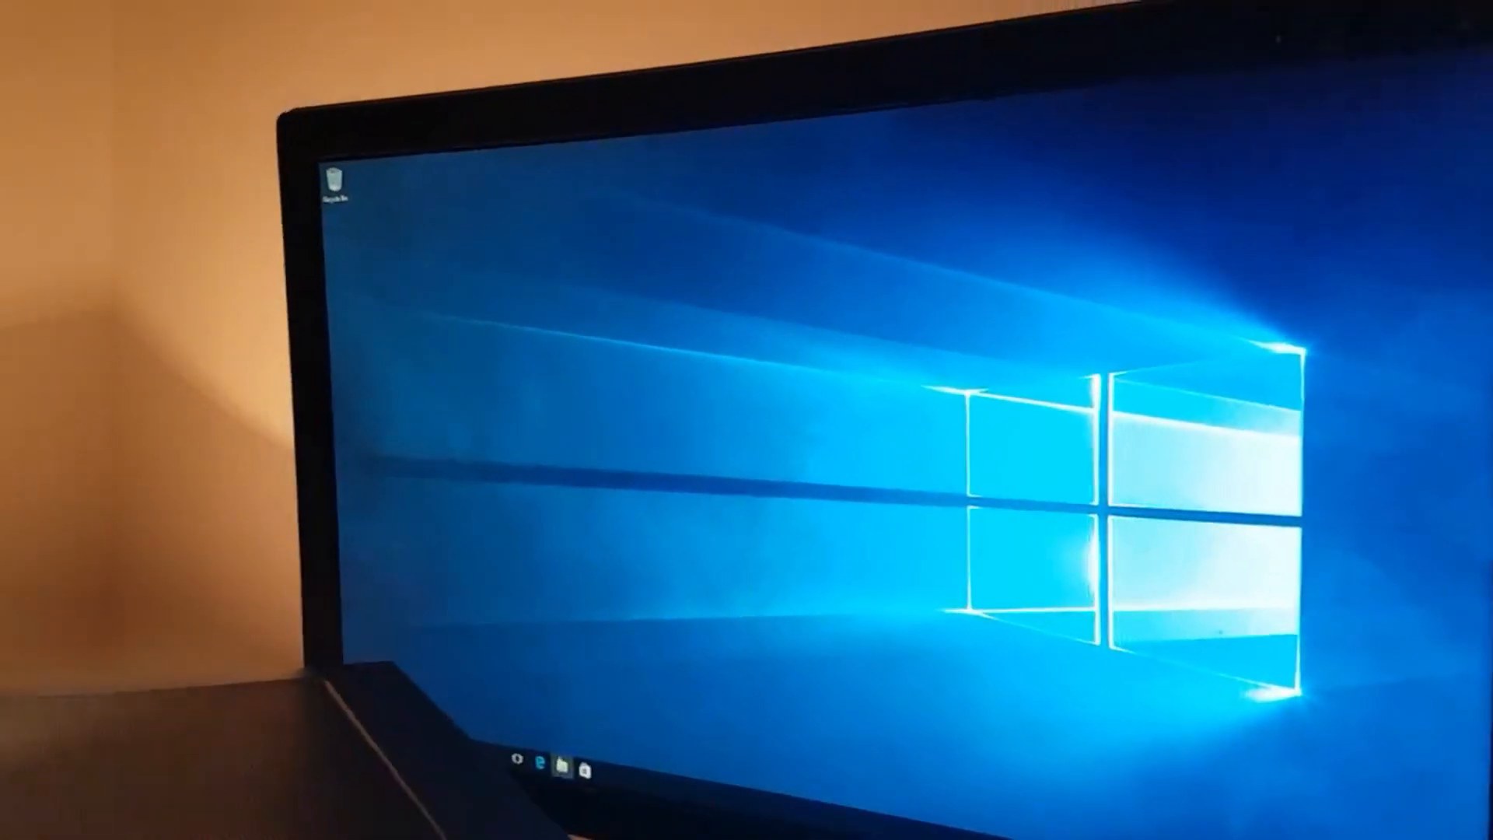
pyautogui.click(567, 768)
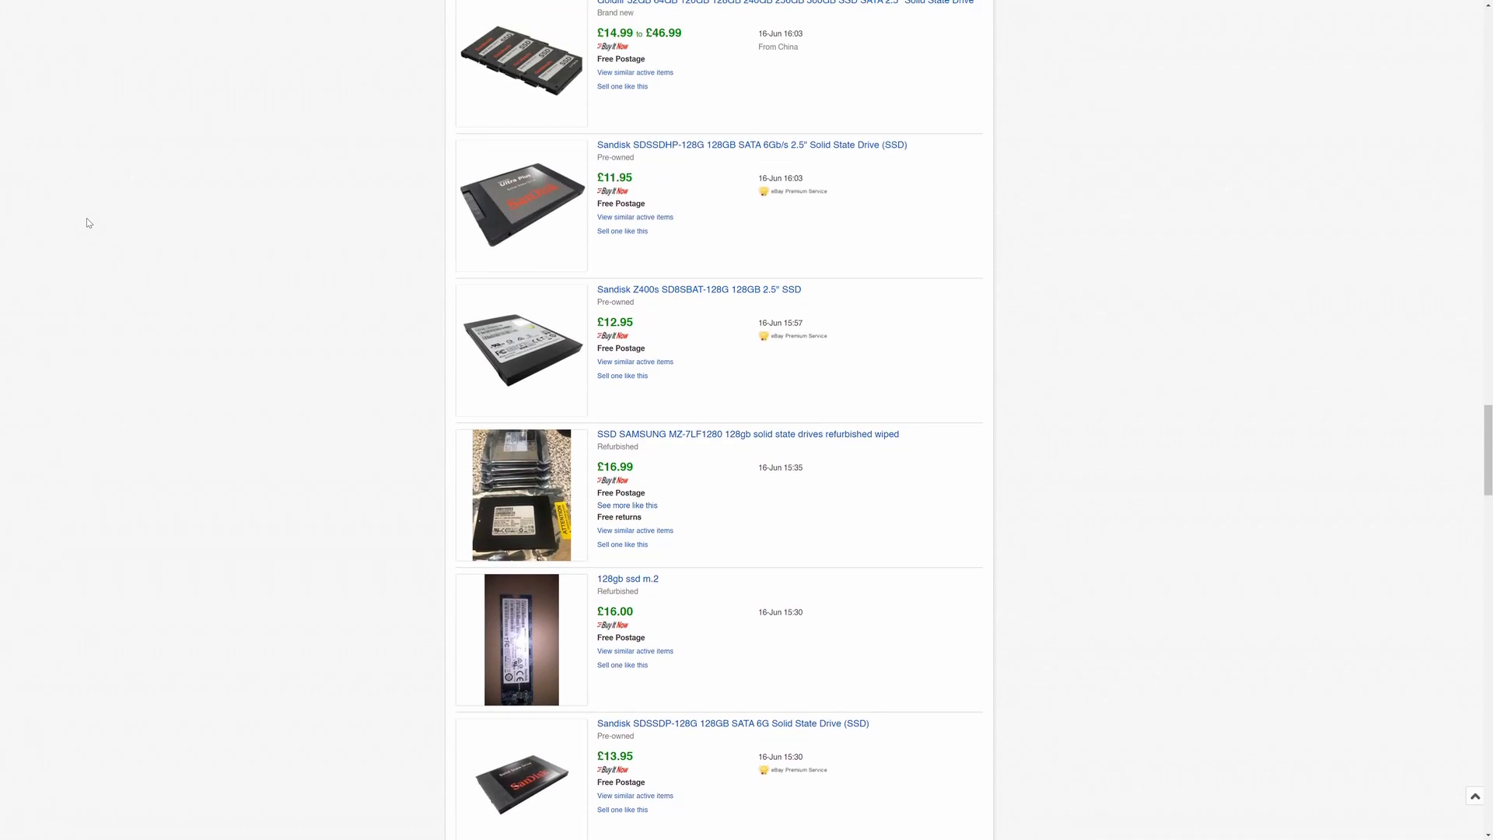
# Scroll the Sandisk SDSSDHP-128G SSD listing, then move the BIOS boot choice down to the Samsung SSD PM810
pyautogui.scroll(3)
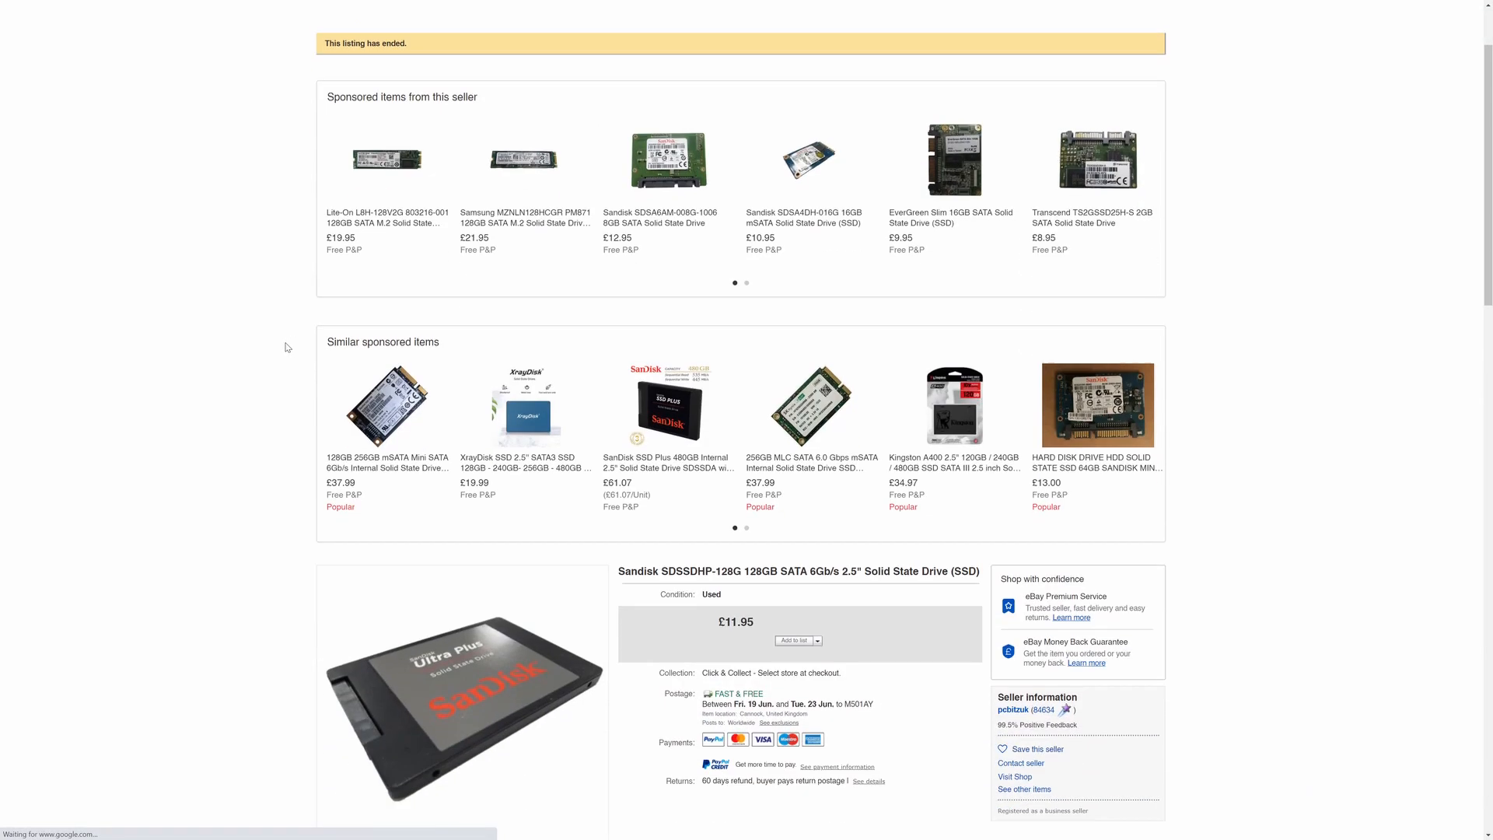
pyautogui.scroll(-3)
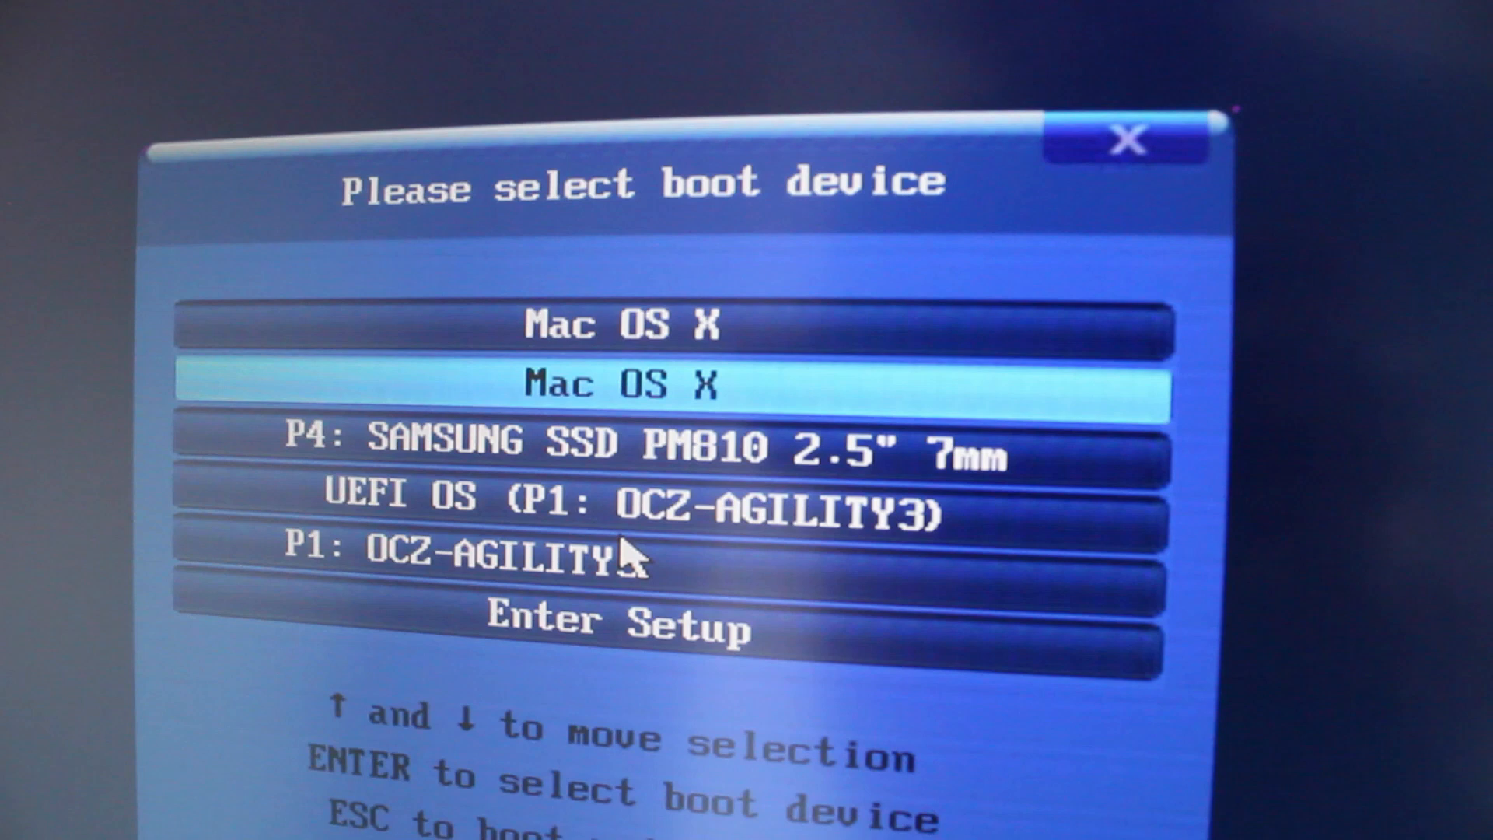
pyautogui.press('Down')
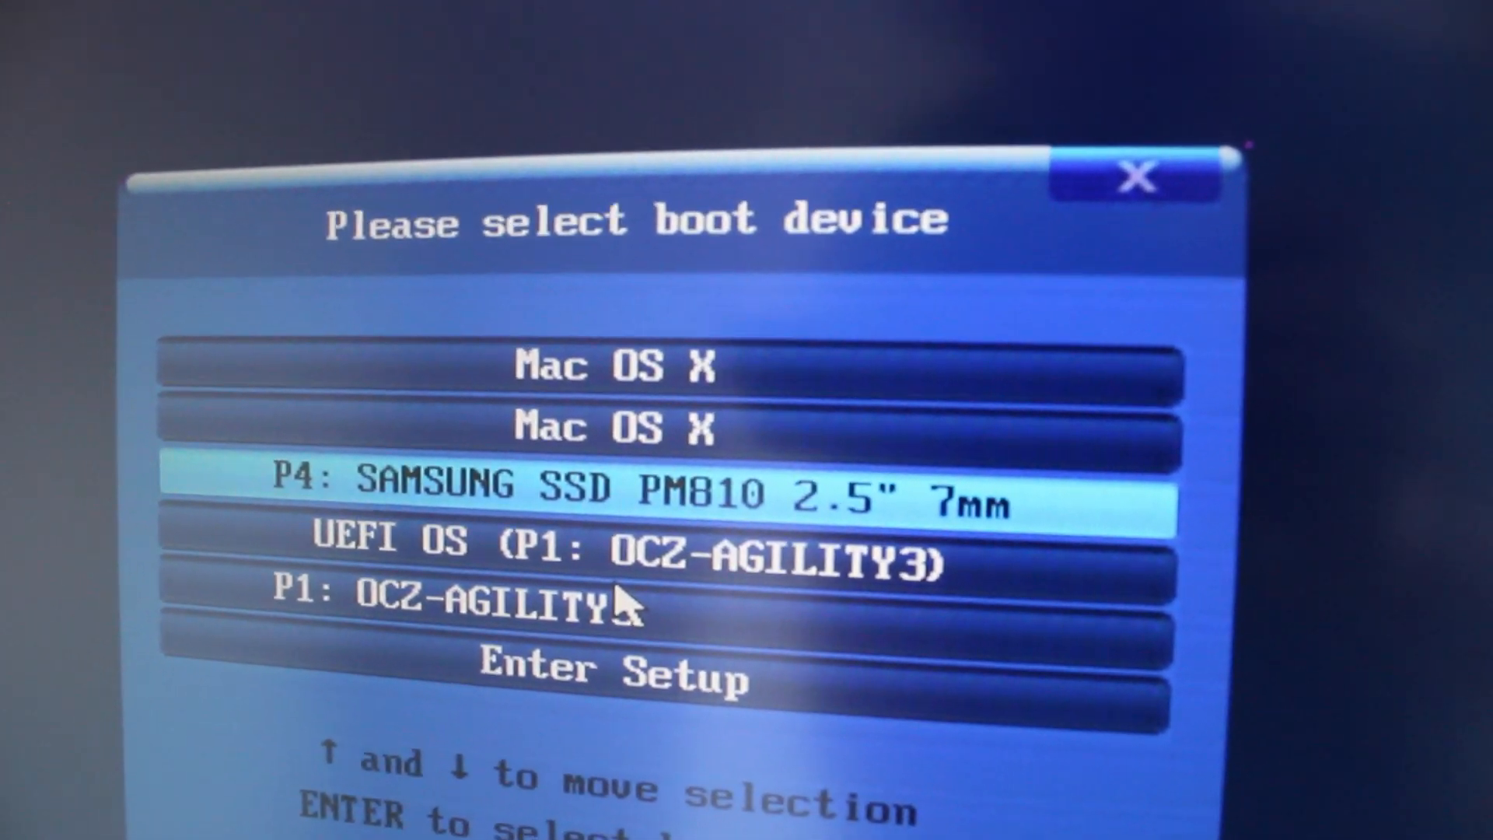